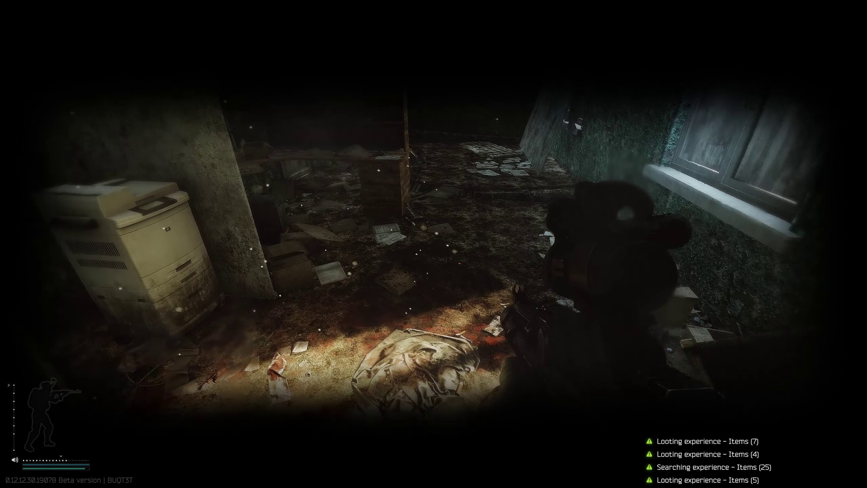
mouse_move(433, 244)
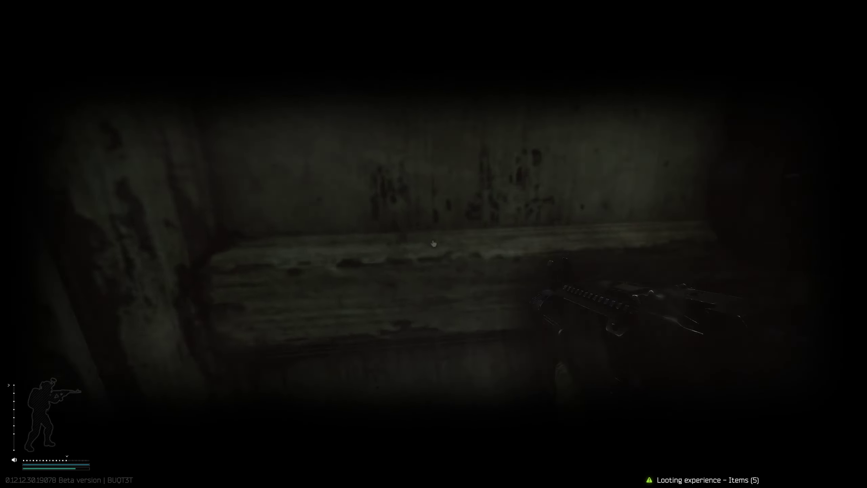
mouse_move(433, 243)
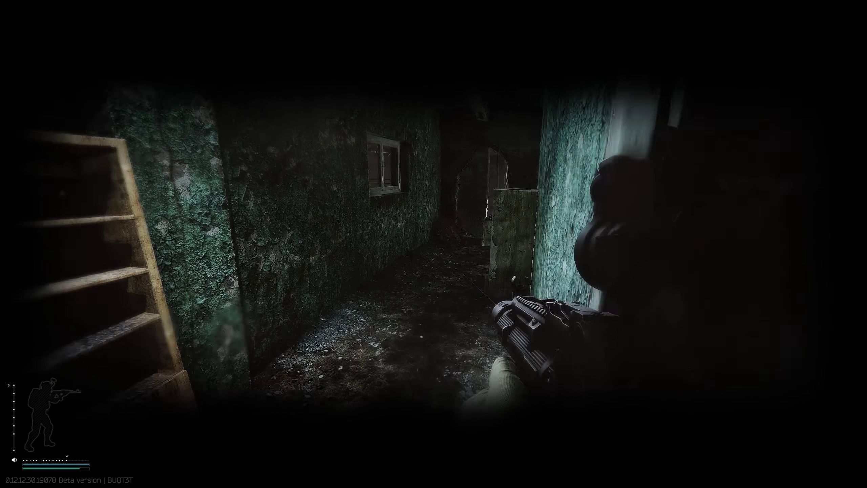